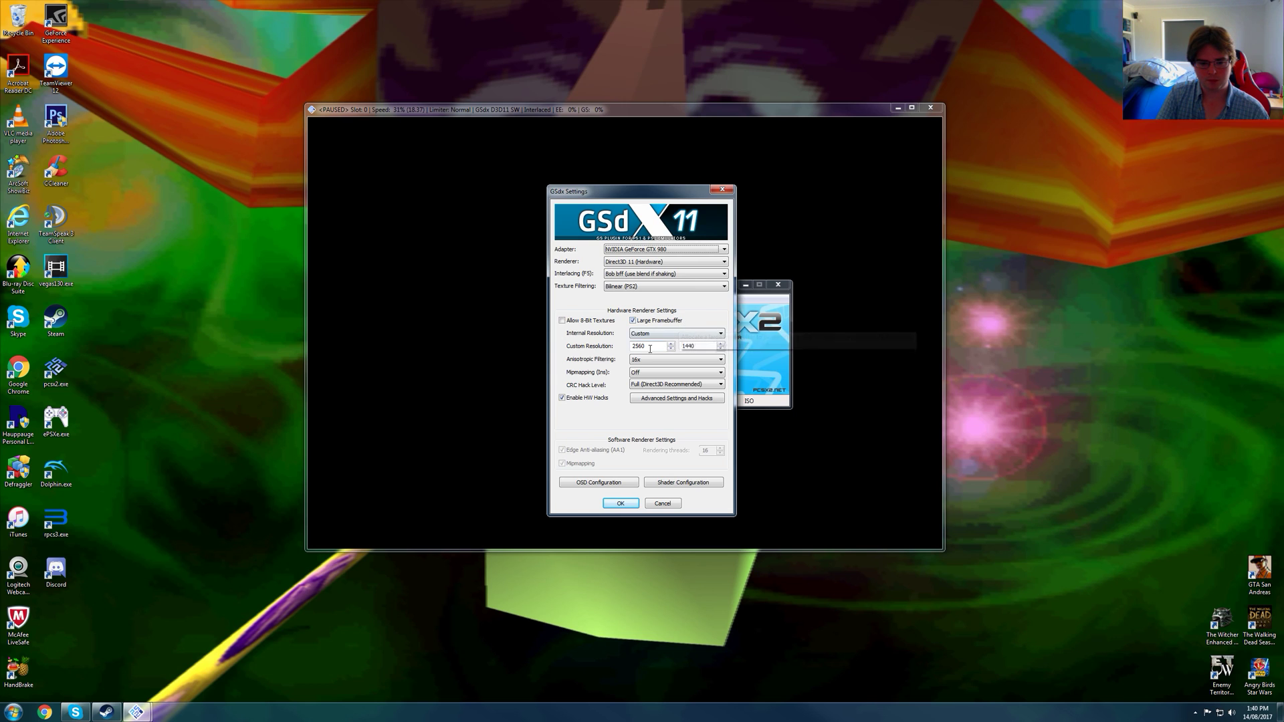
mouse_move(704, 356)
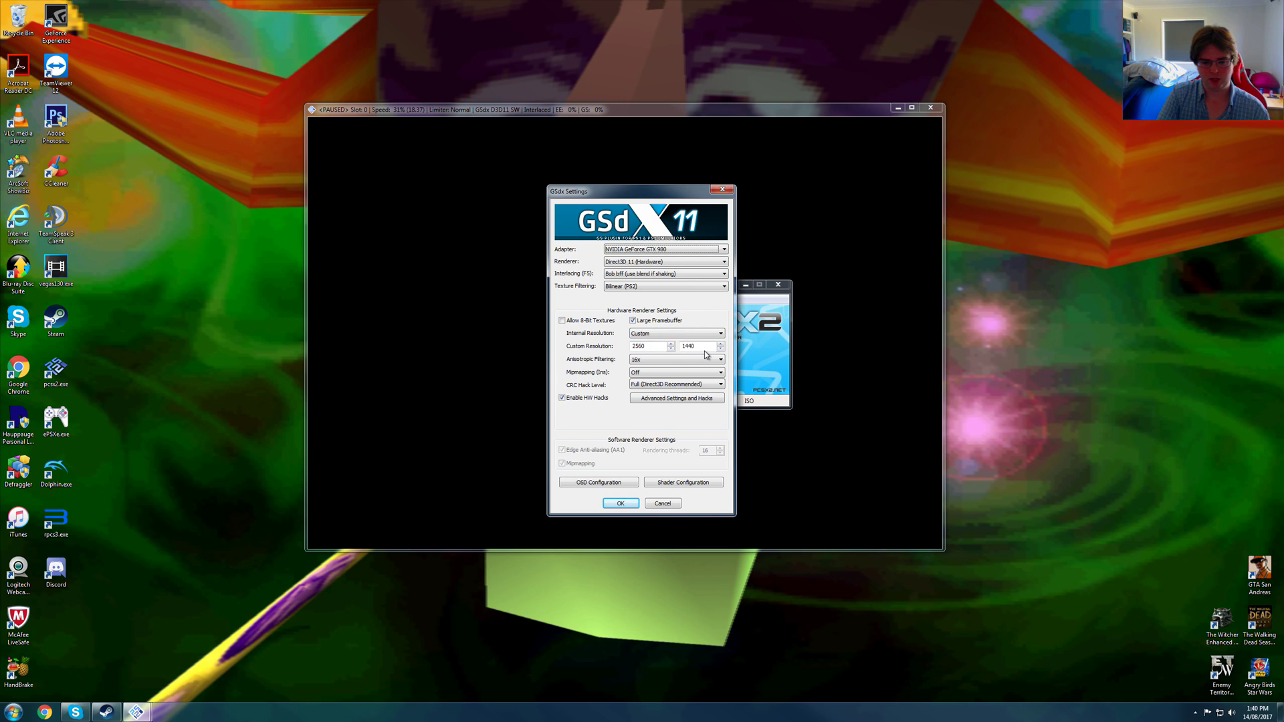
mouse_move(651, 360)
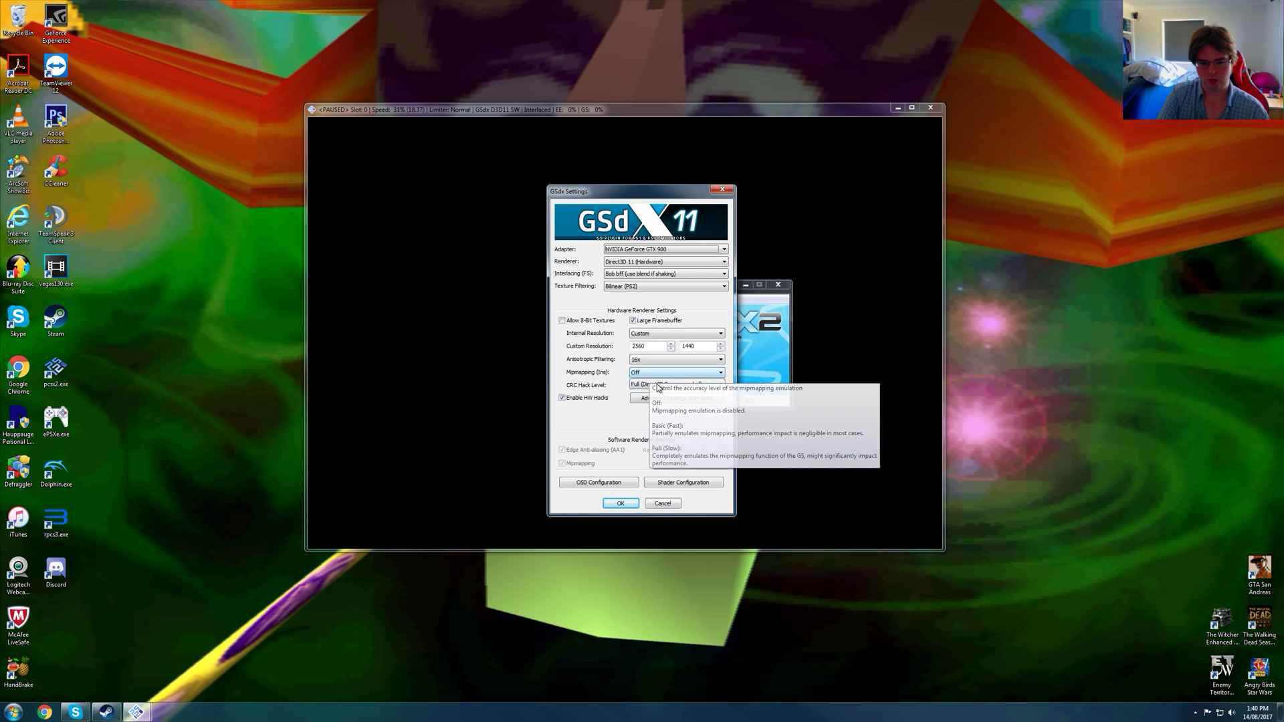
- Review the GSdx advanced graphics hacks and leave them unchanged
left_click(674, 385)
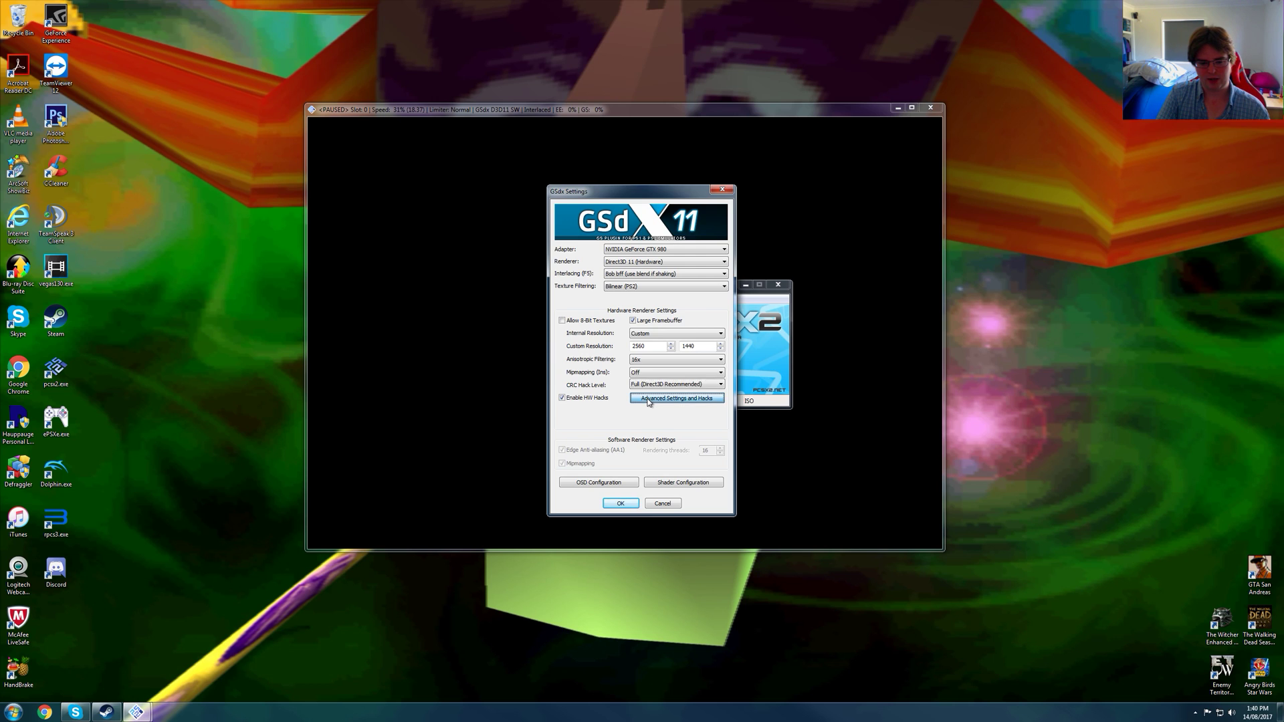
left_click(676, 398)
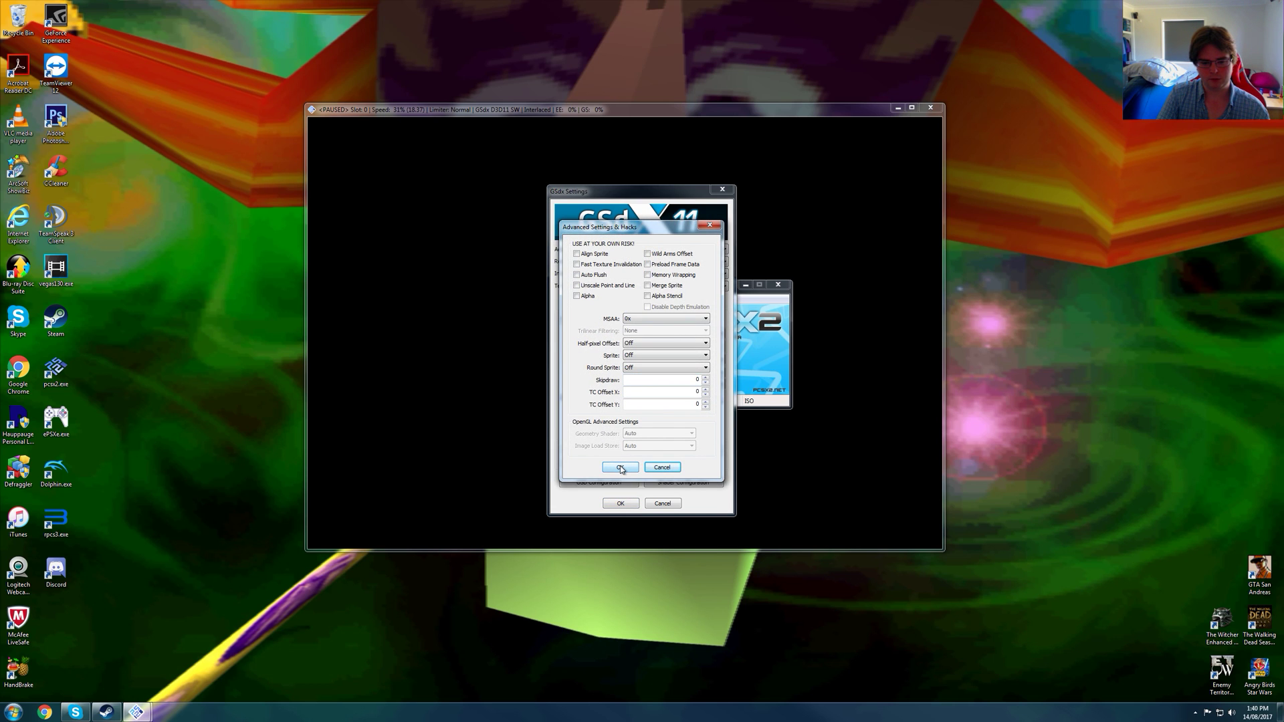
left_click(620, 467)
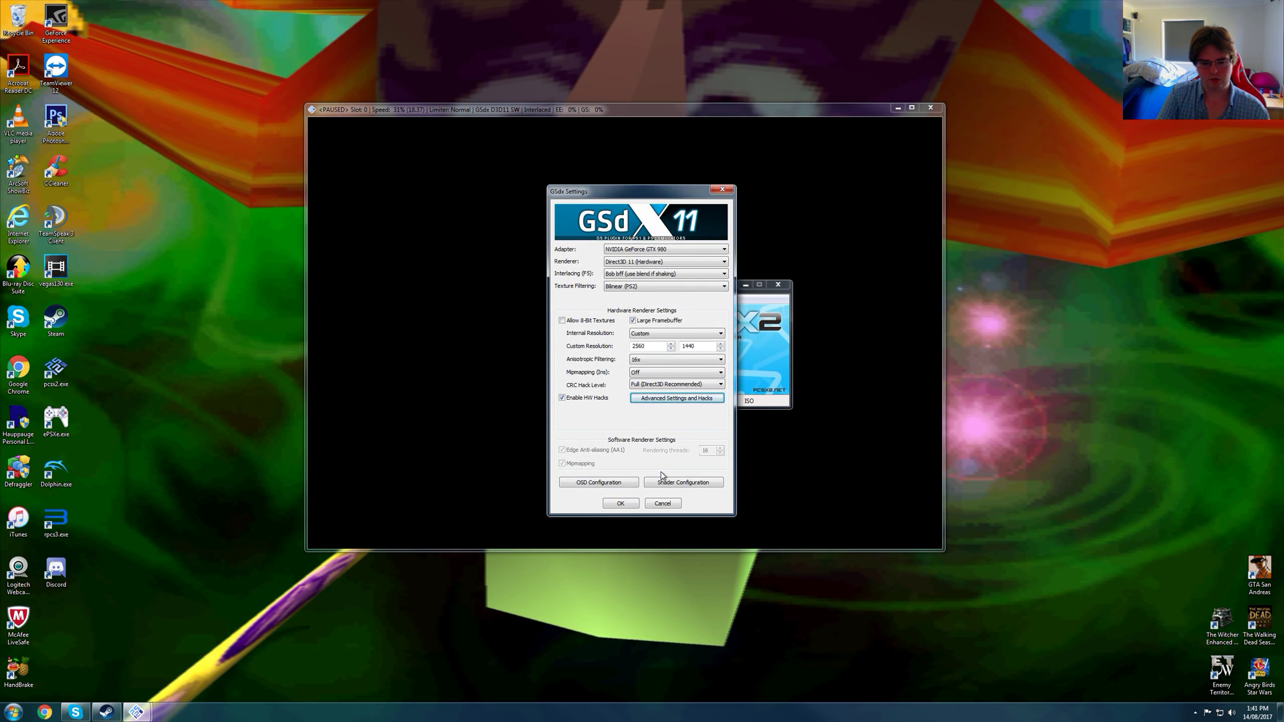
- Keep FXAA enabled in the shader options and confirm the GSdx hardware settings
left_click(683, 481)
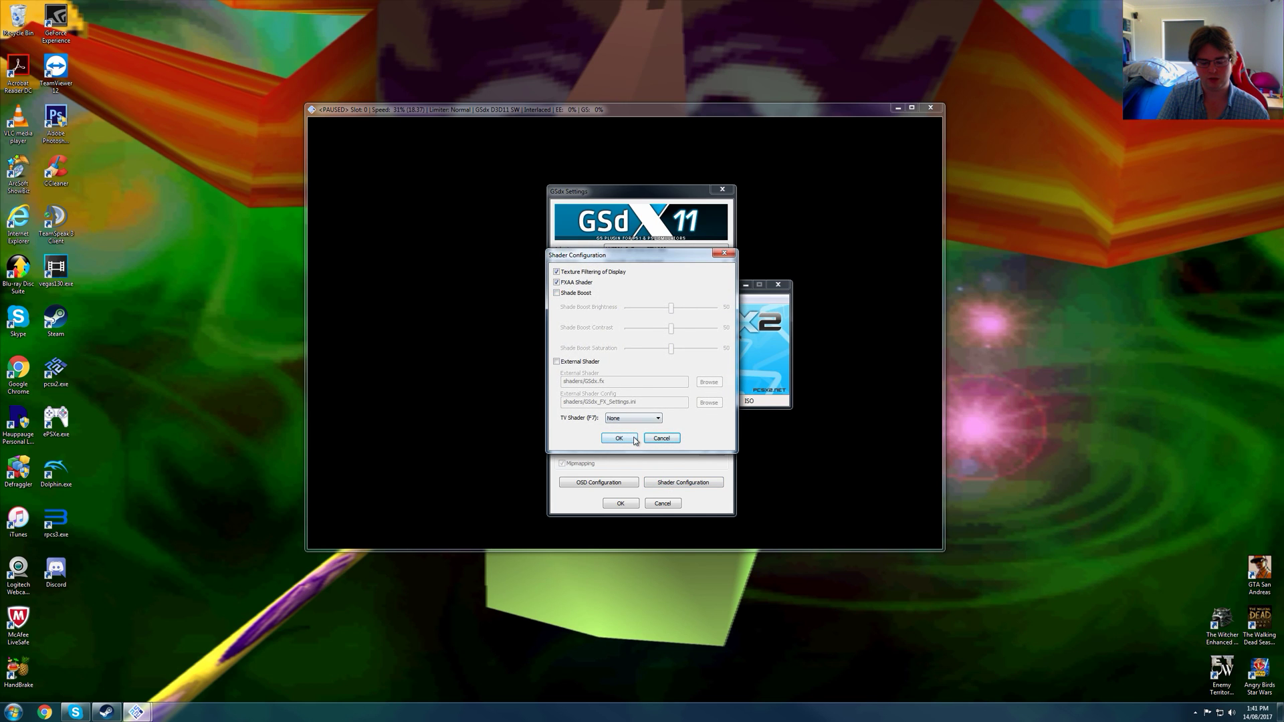
left_click(619, 438)
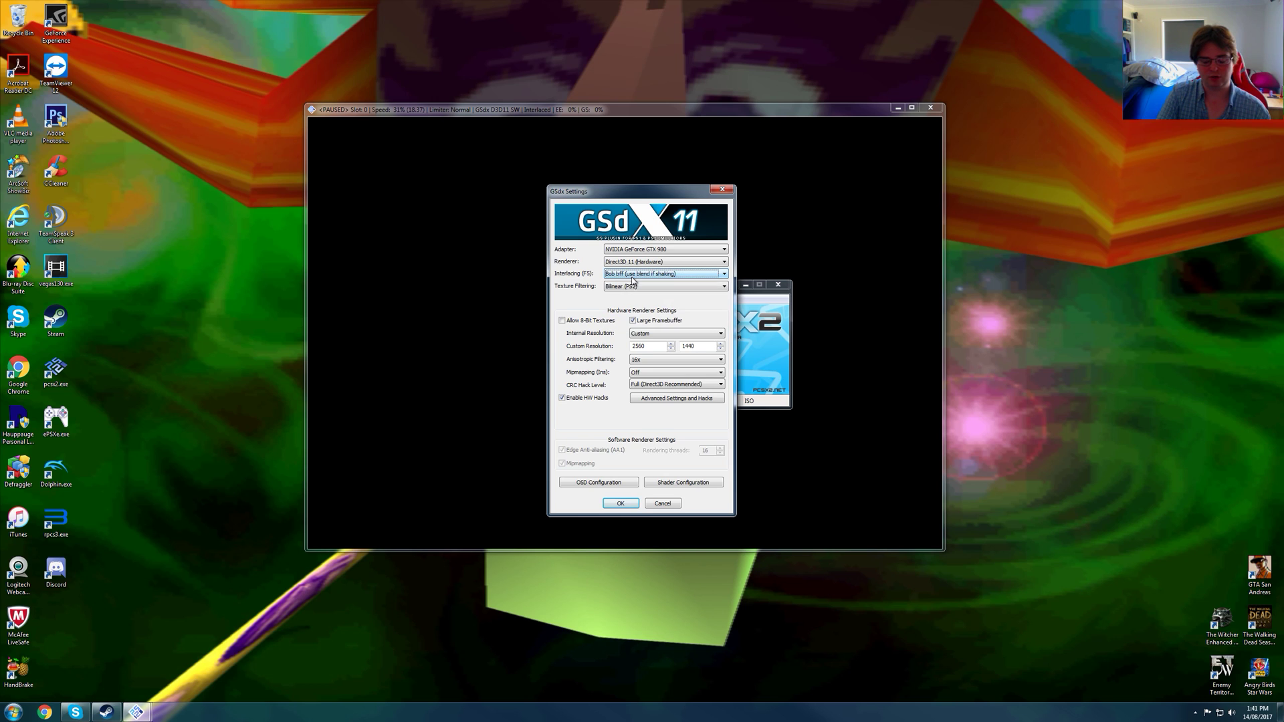
left_click(619, 503)
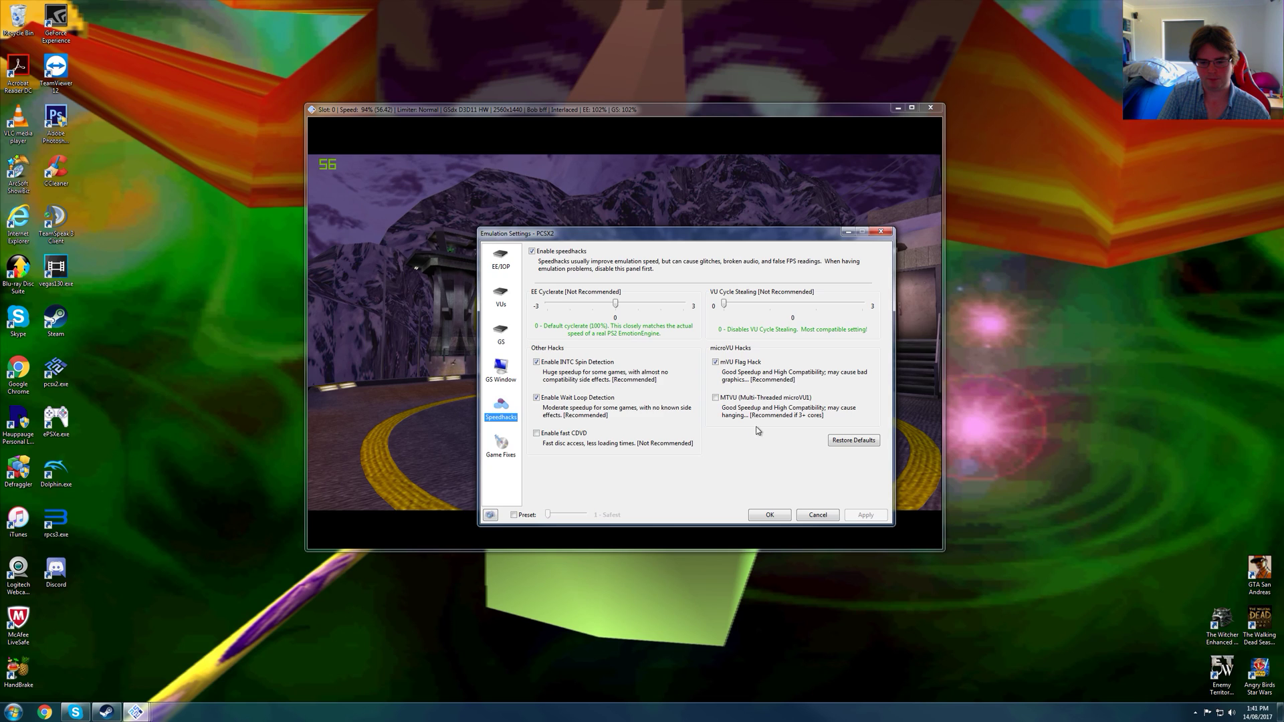
mouse_move(743, 438)
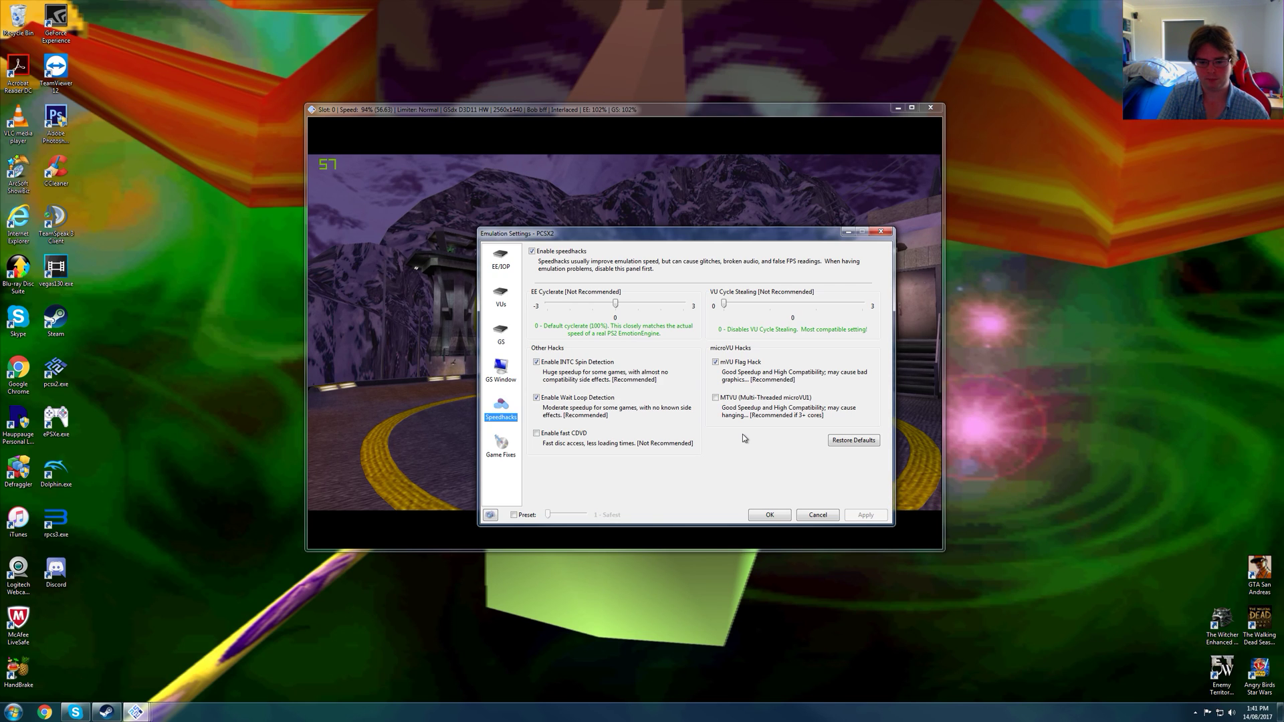
mouse_move(757, 425)
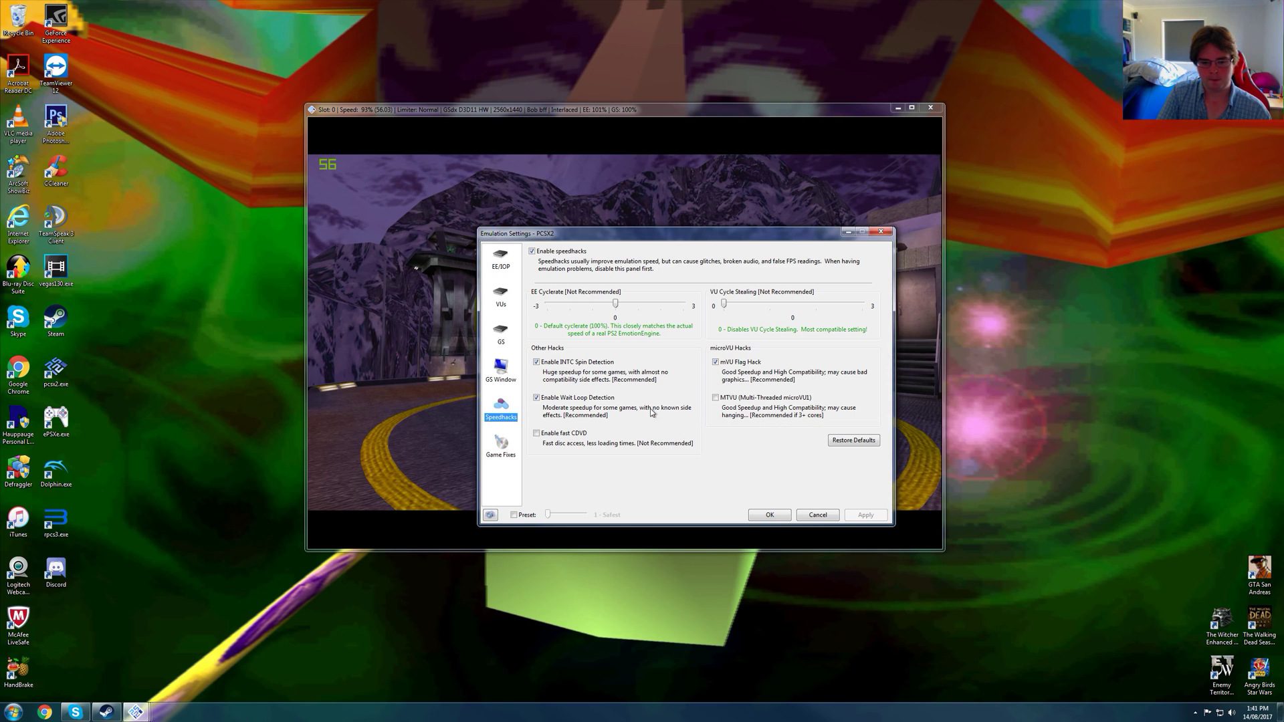
- Confirm the emulation settings with speedhacks, INTC Spin, Wait Loop and mVU Flag Hack enabled
left_click(767, 513)
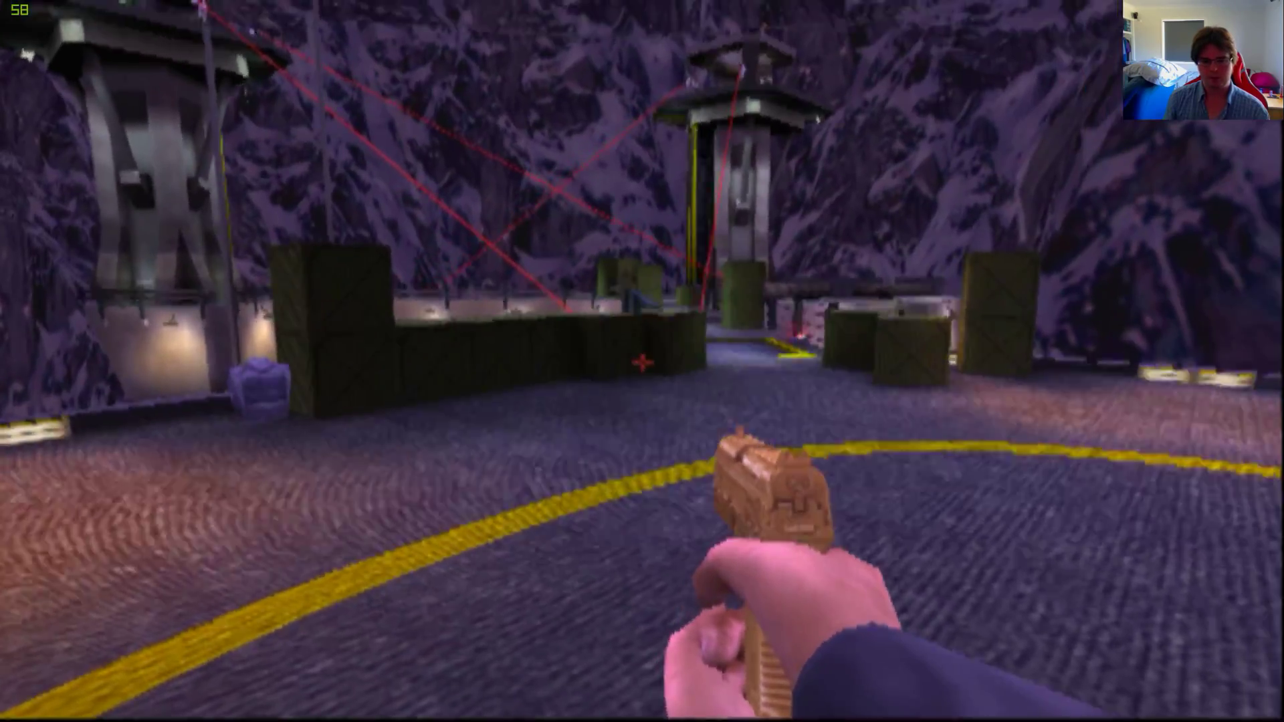
mouse_move(642, 361)
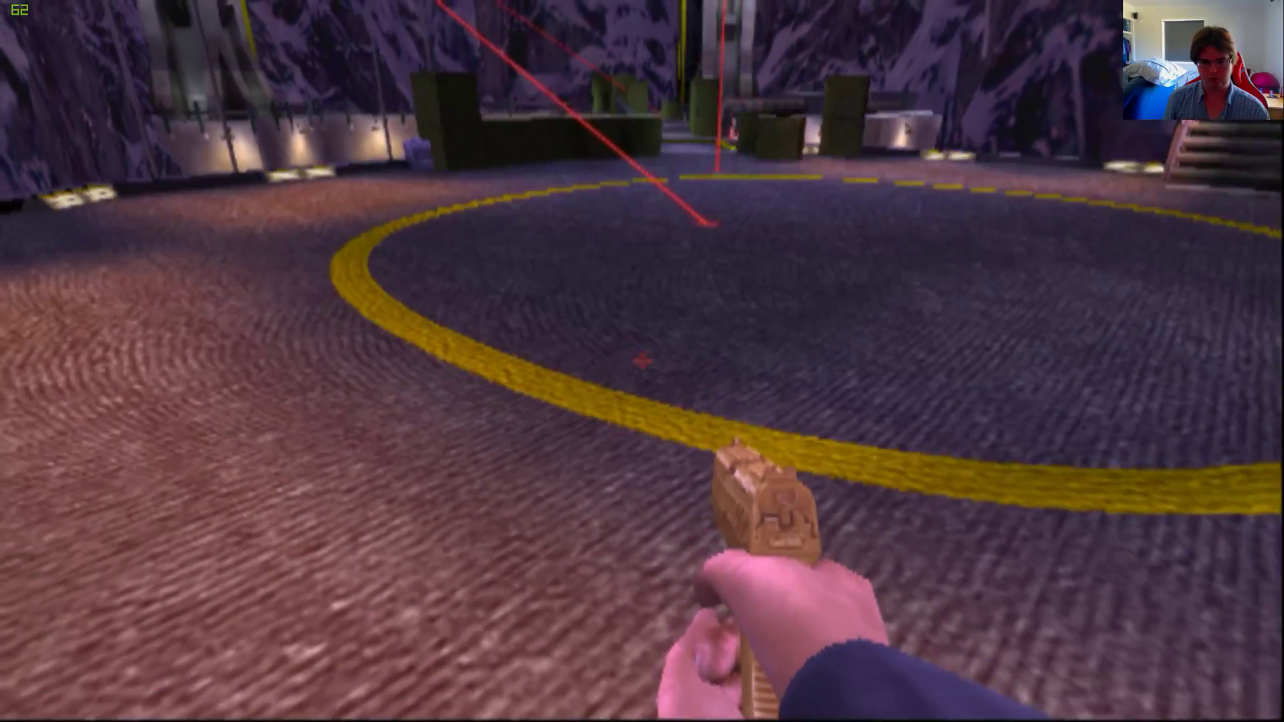